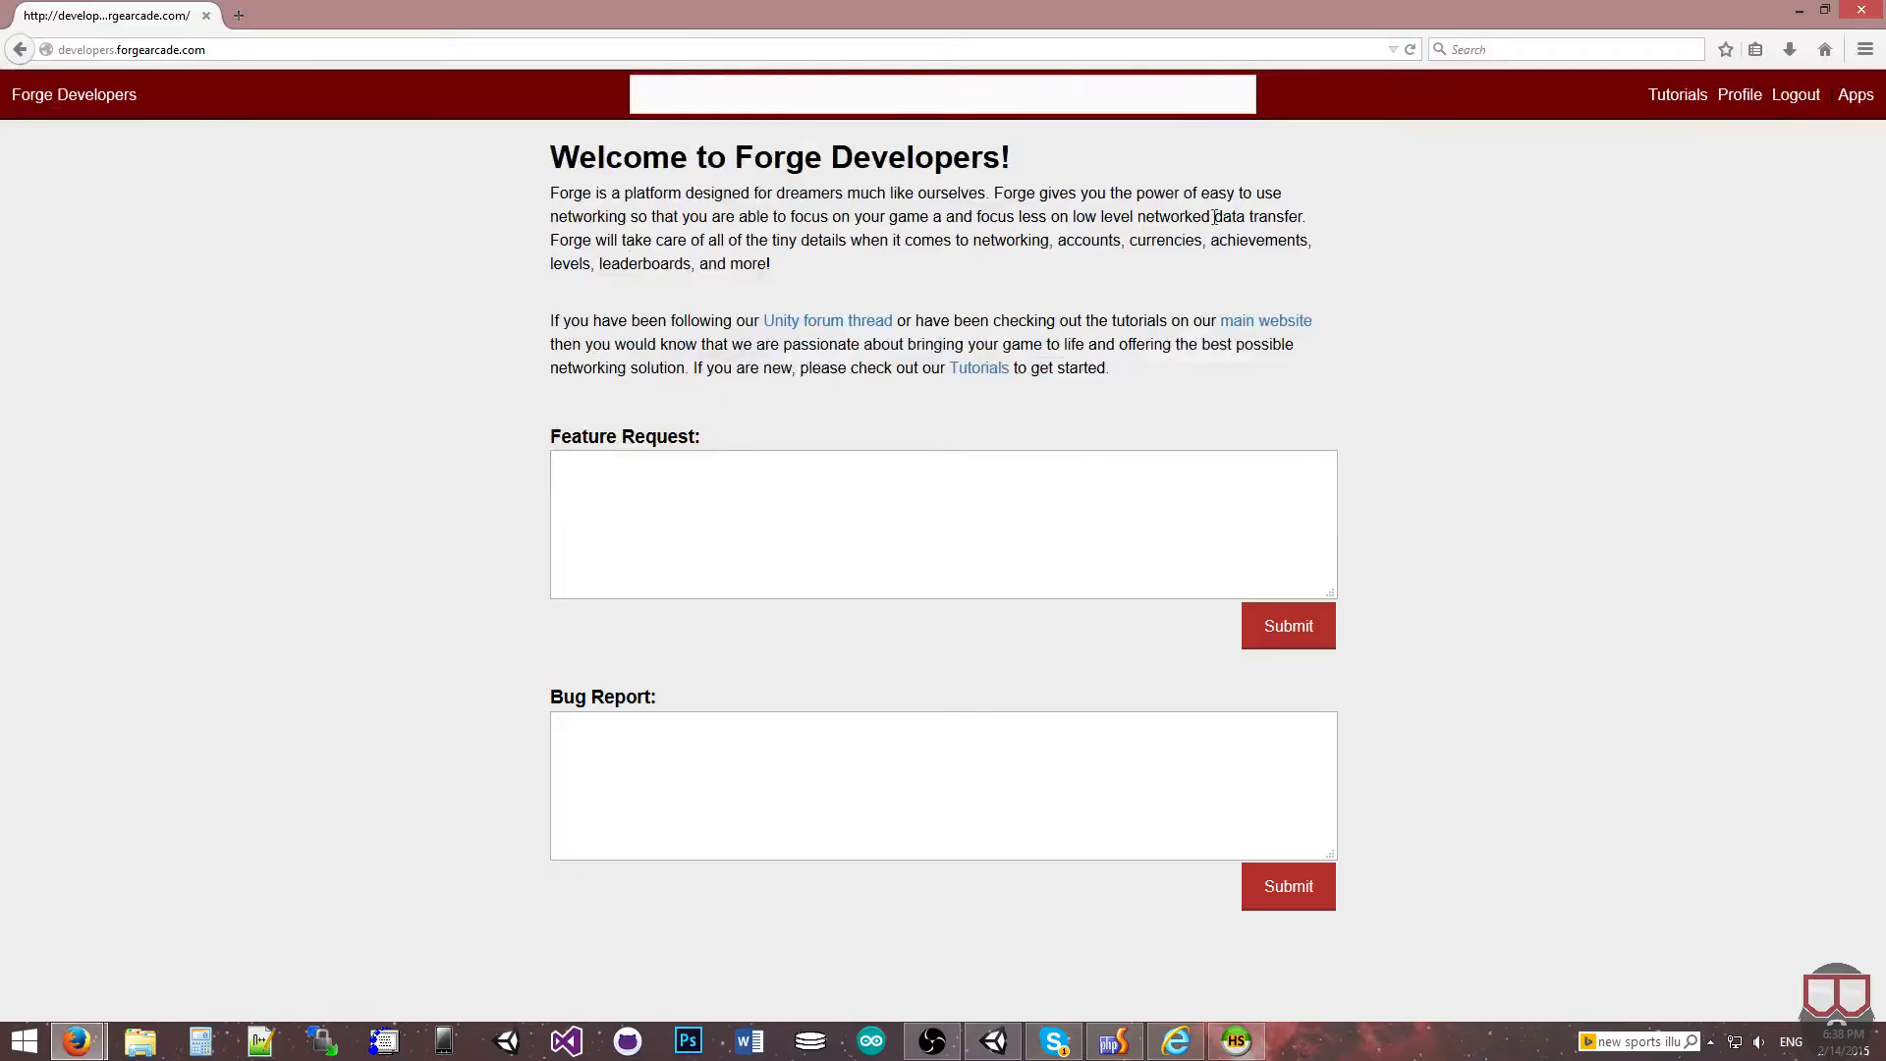
Create a new Forge Developers application titled Forge Demo from the profile page
{"action": "left_click", "coordinate": [1741, 94]}
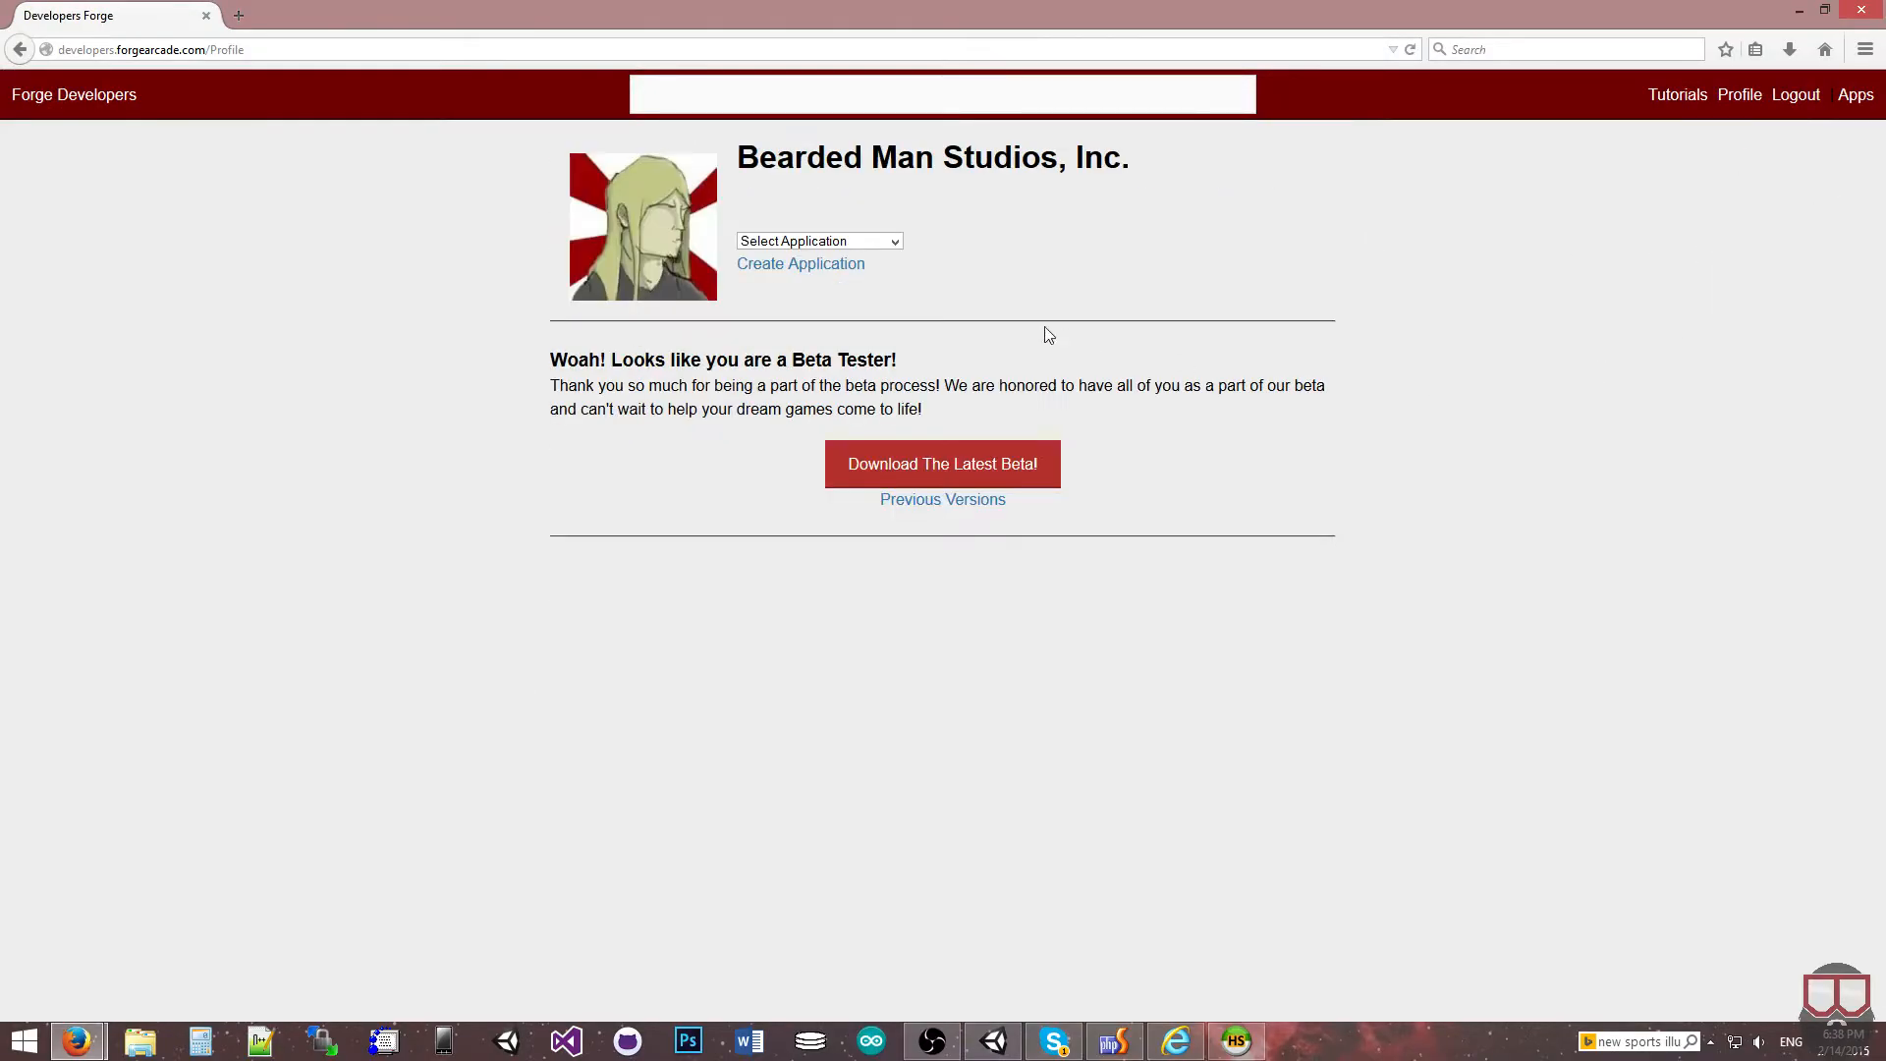
{"action": "left_click", "coordinate": [801, 263]}
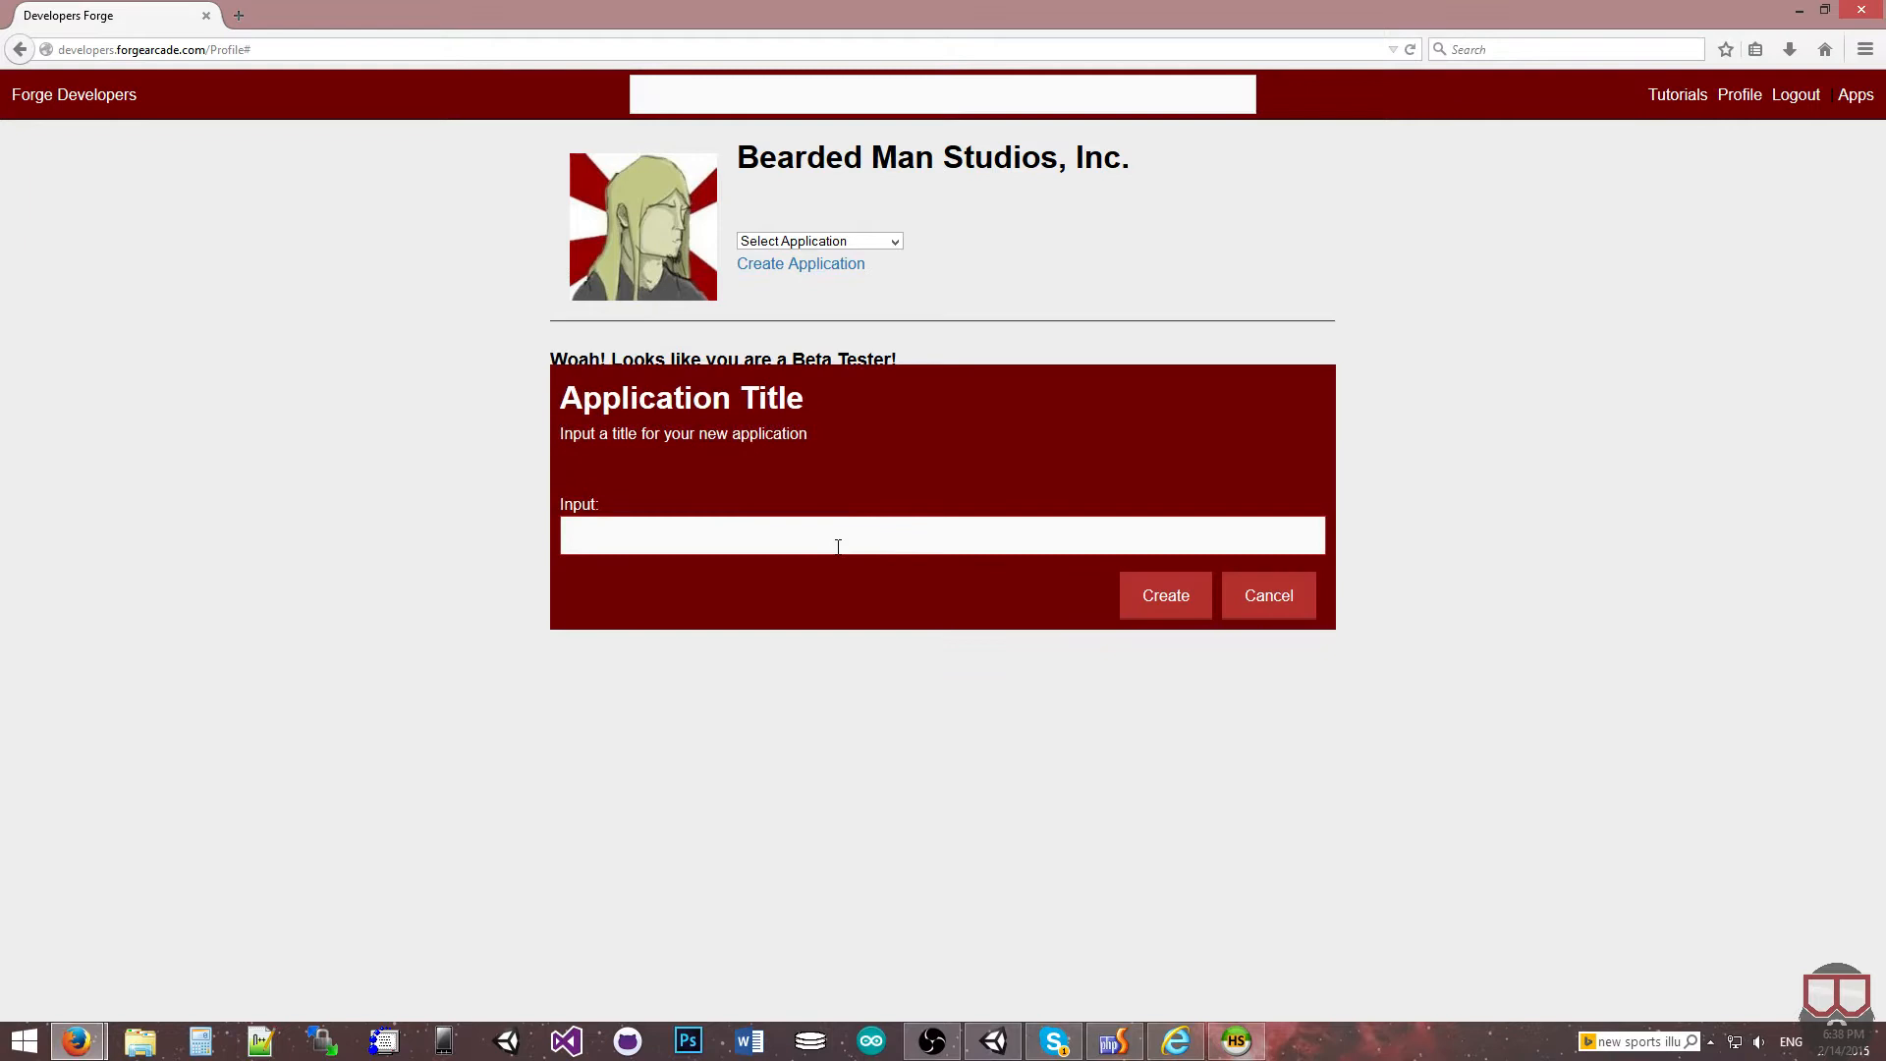
{"action": "type", "text": "Forg"}
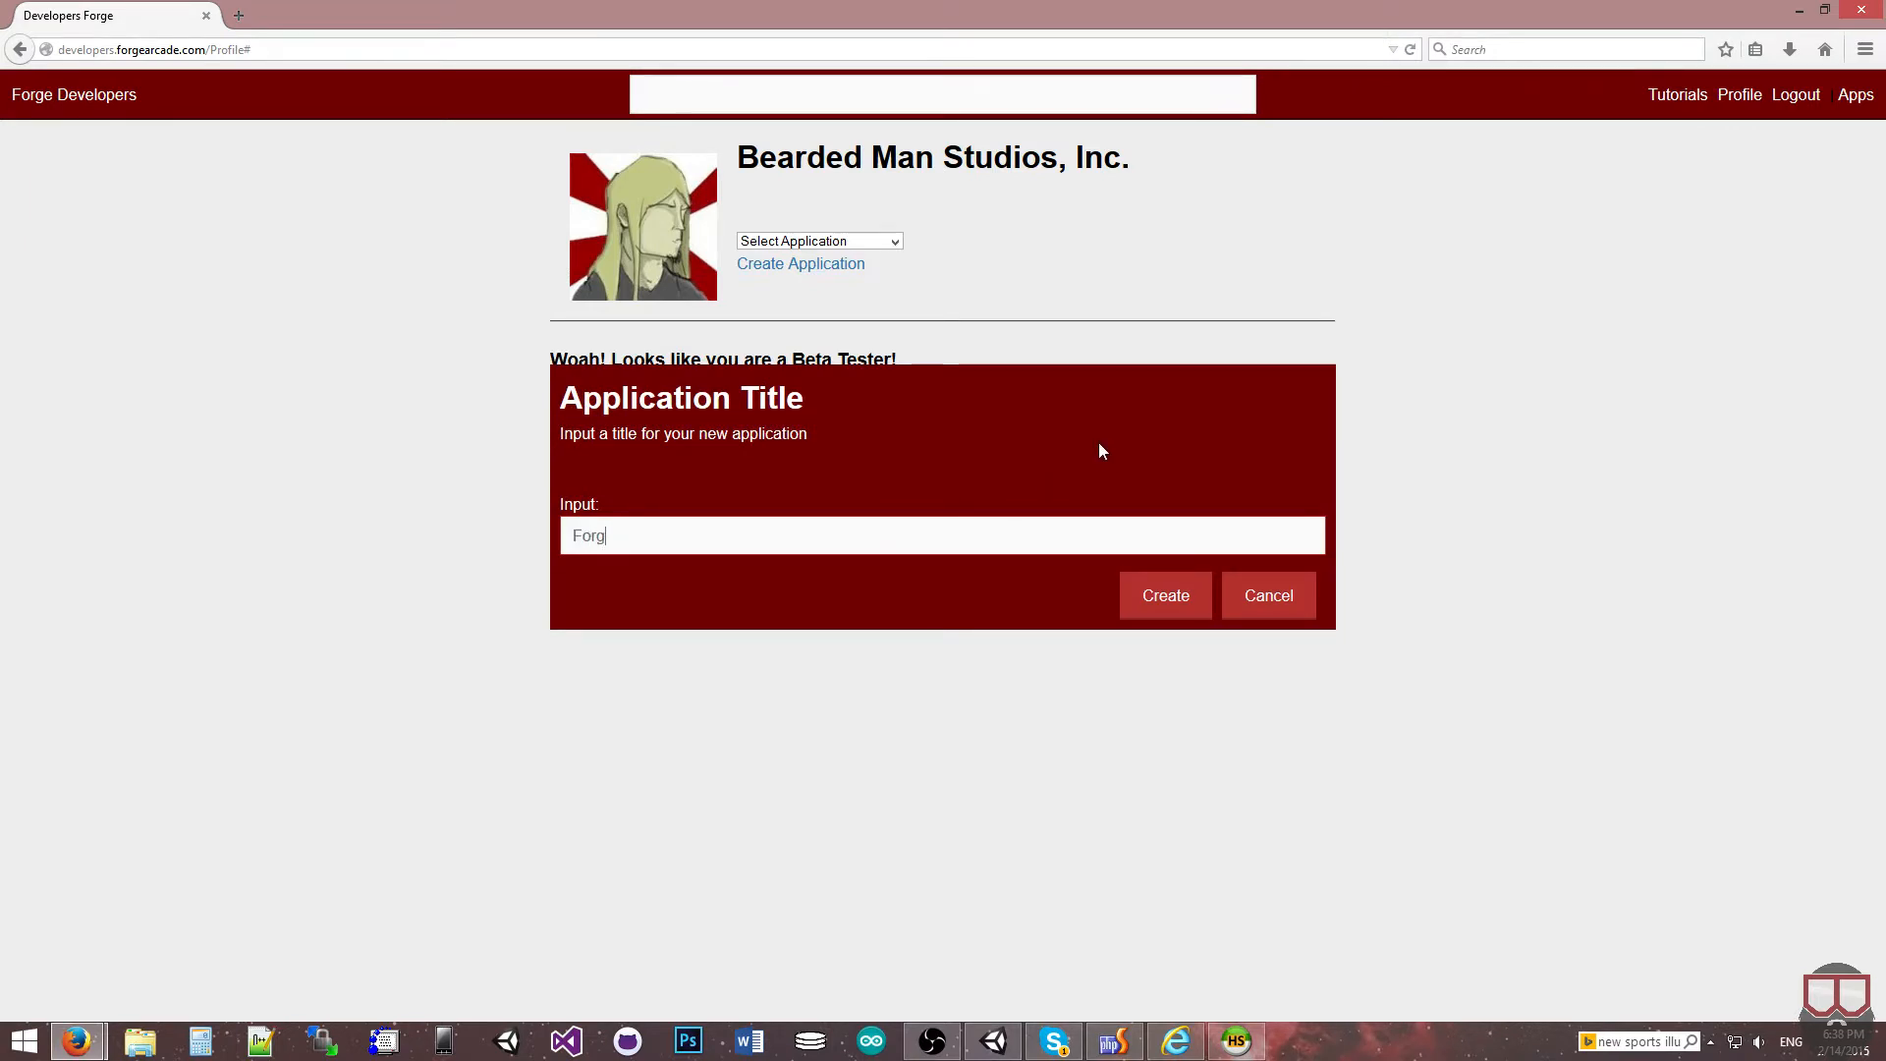
{"action": "left_click", "coordinate": [1167, 596]}
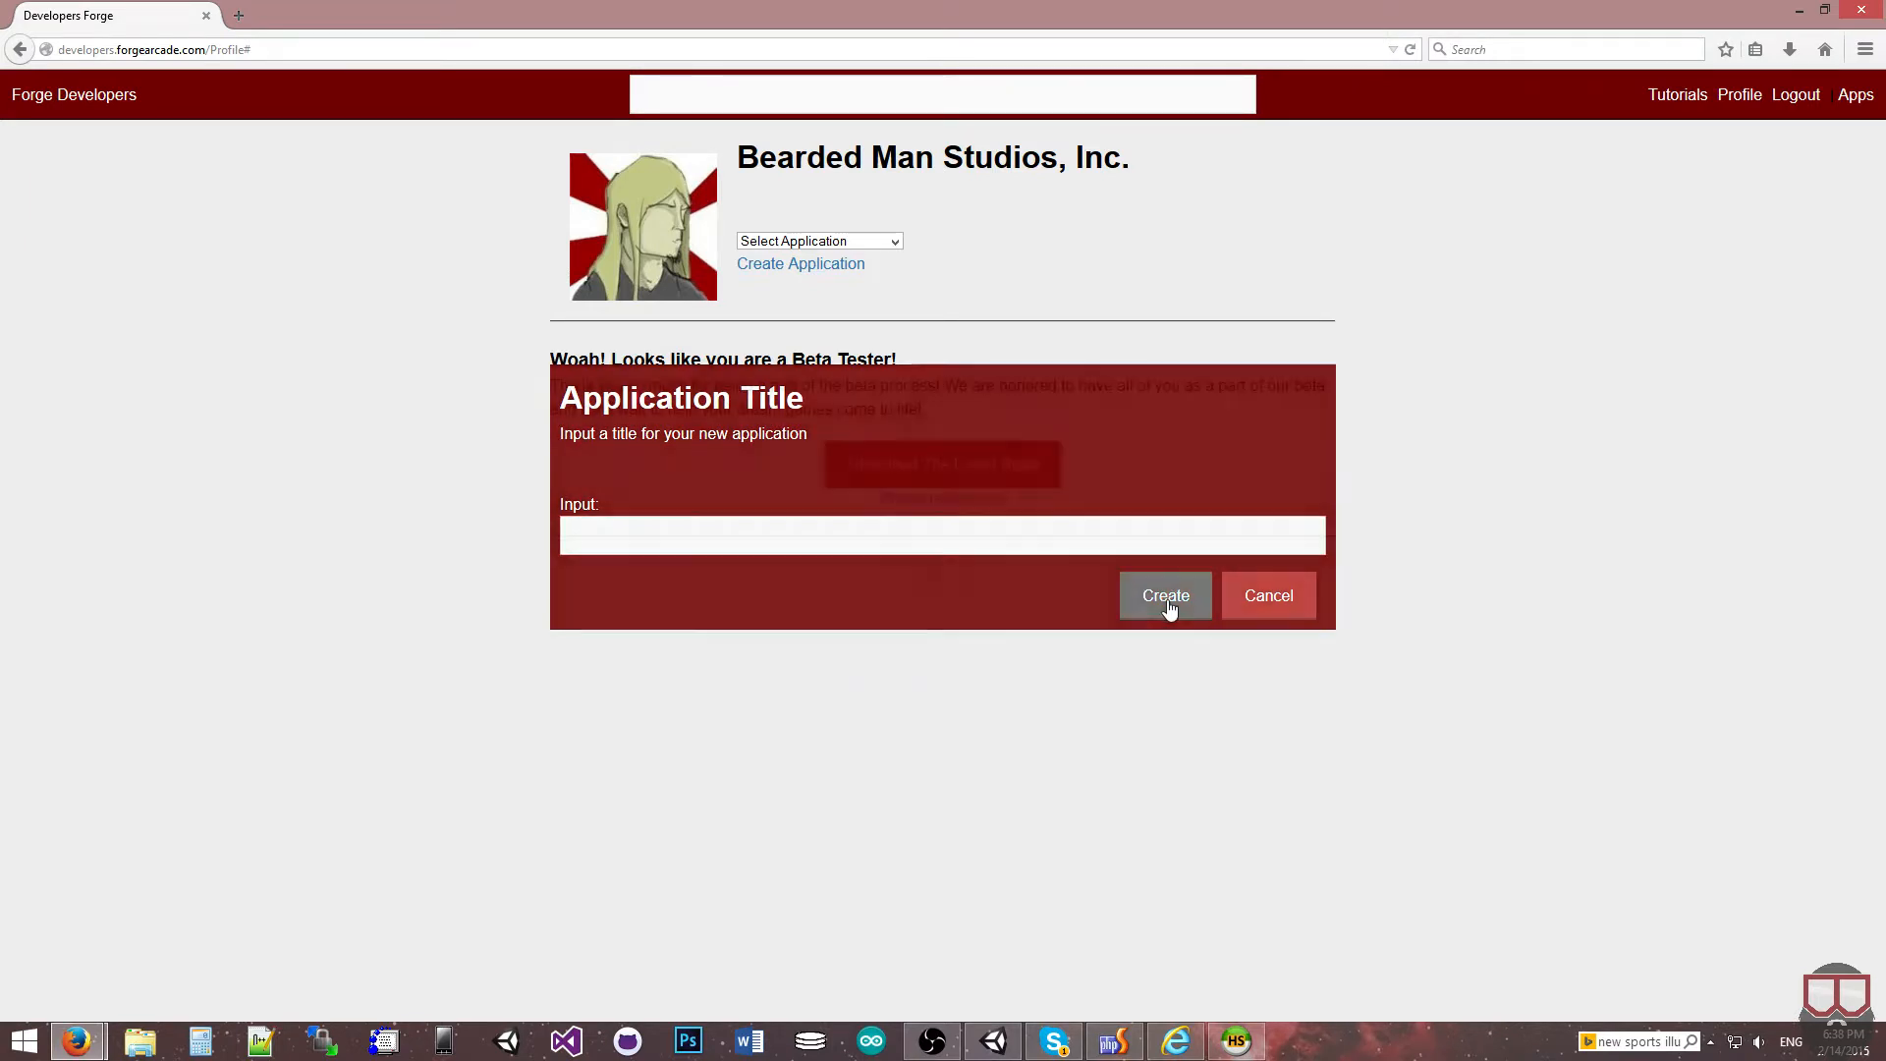
Enter 3 as the ArbiterAPI Application Id in the Unity Inspector
{"action": "left_click", "coordinate": [1165, 595]}
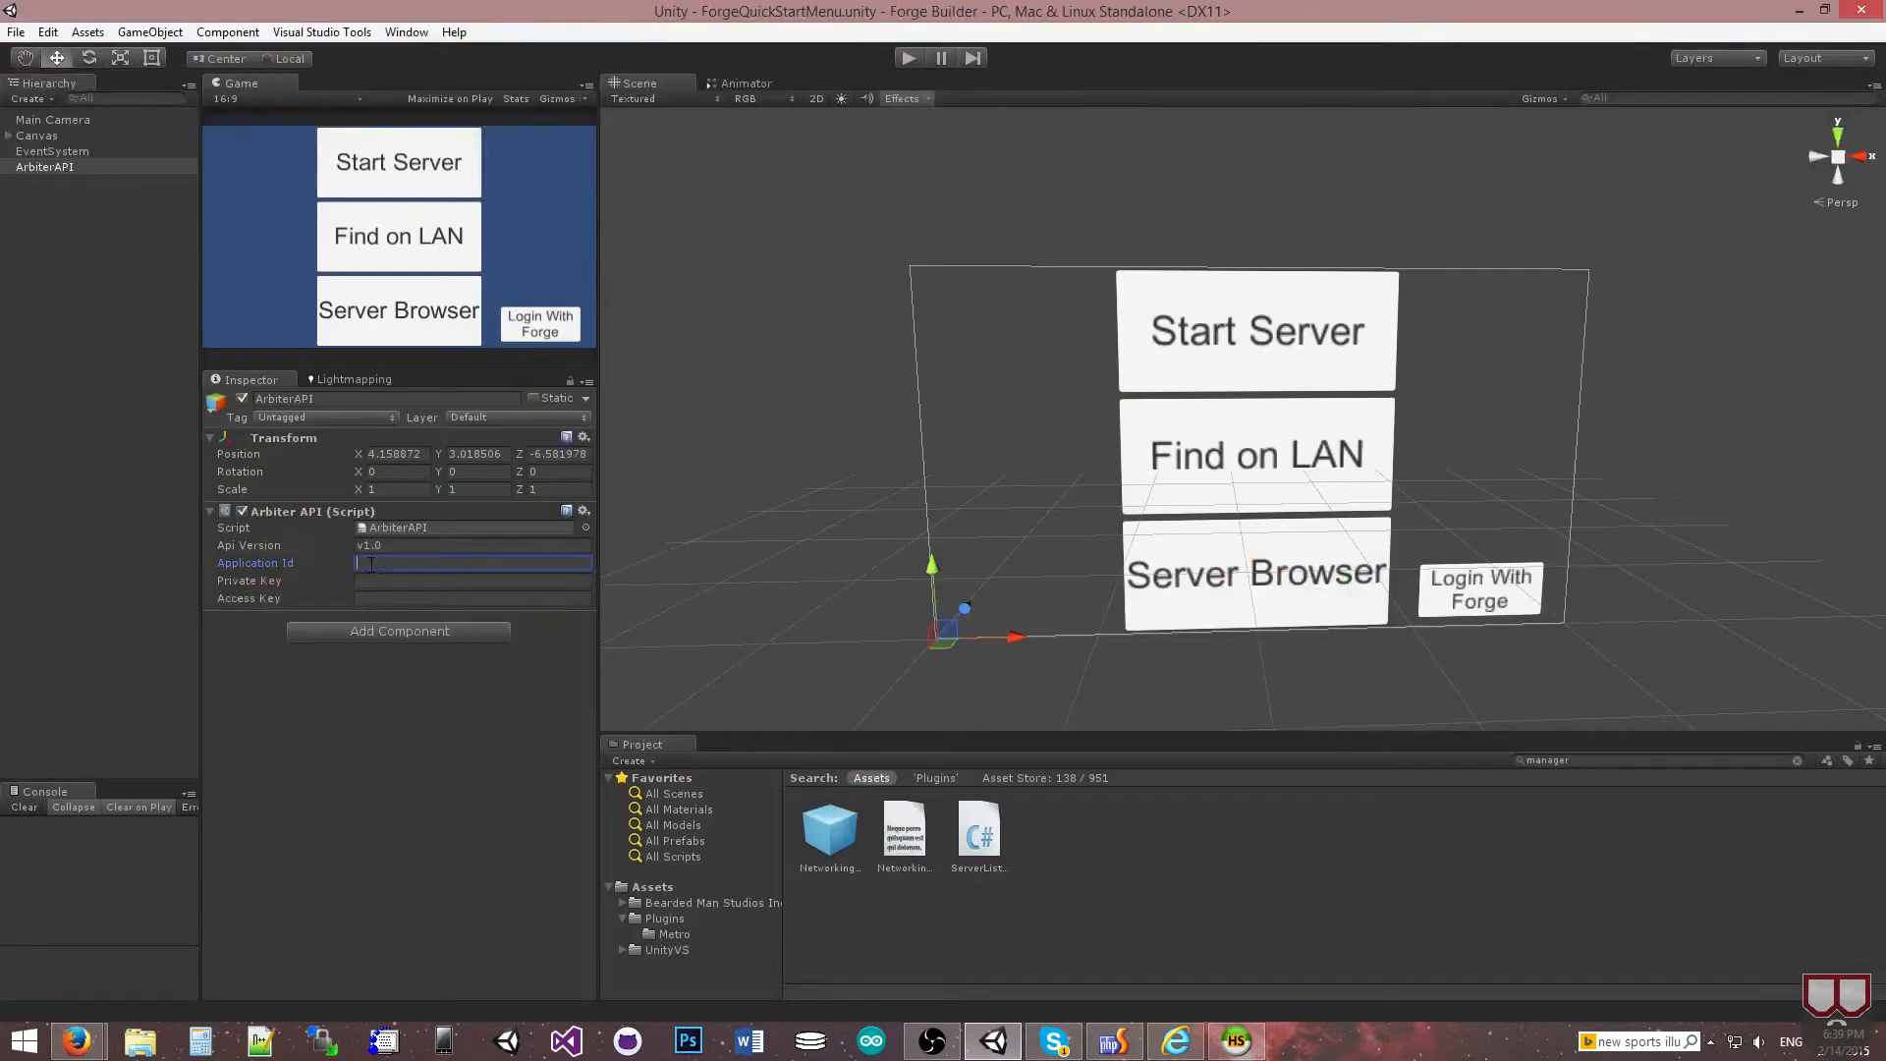
{"action": "type", "text": "3"}
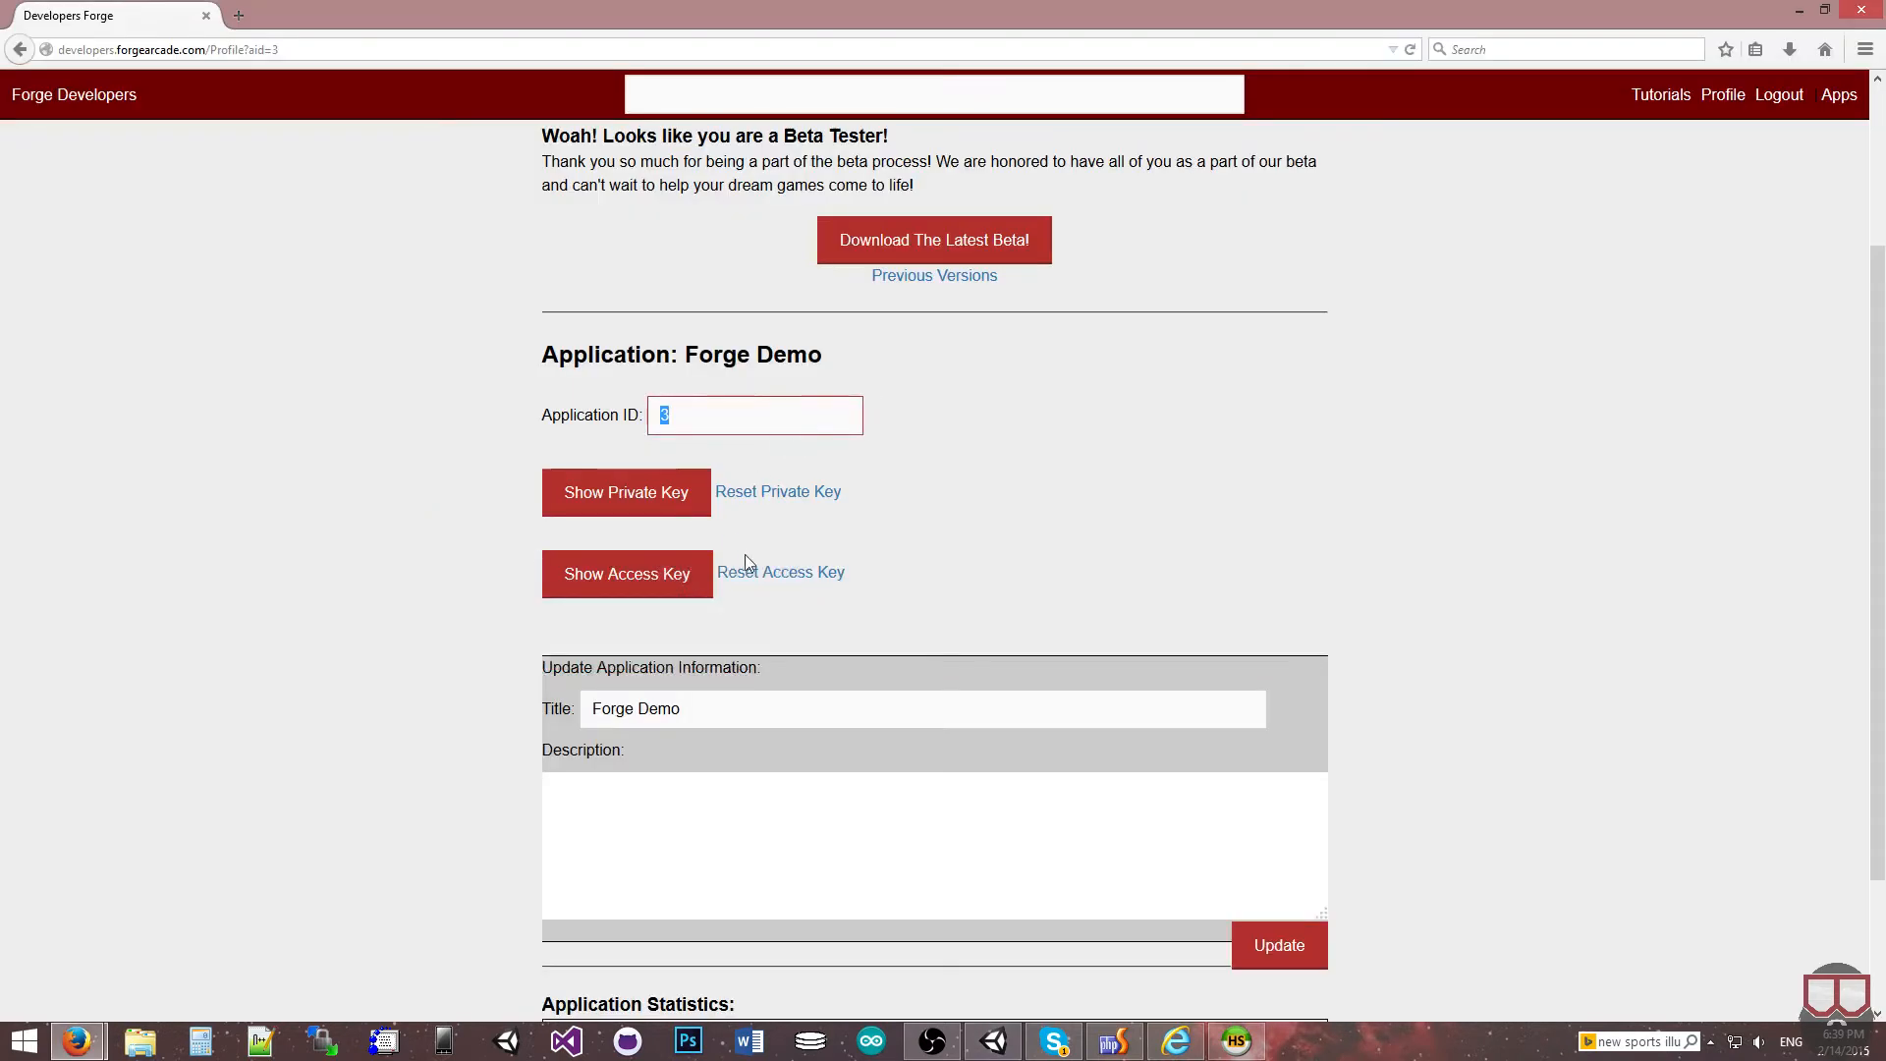
Reveal Forge Demo's keys and paste the private and access keys into ArbiterAPI
{"action": "left_click", "coordinate": [624, 492]}
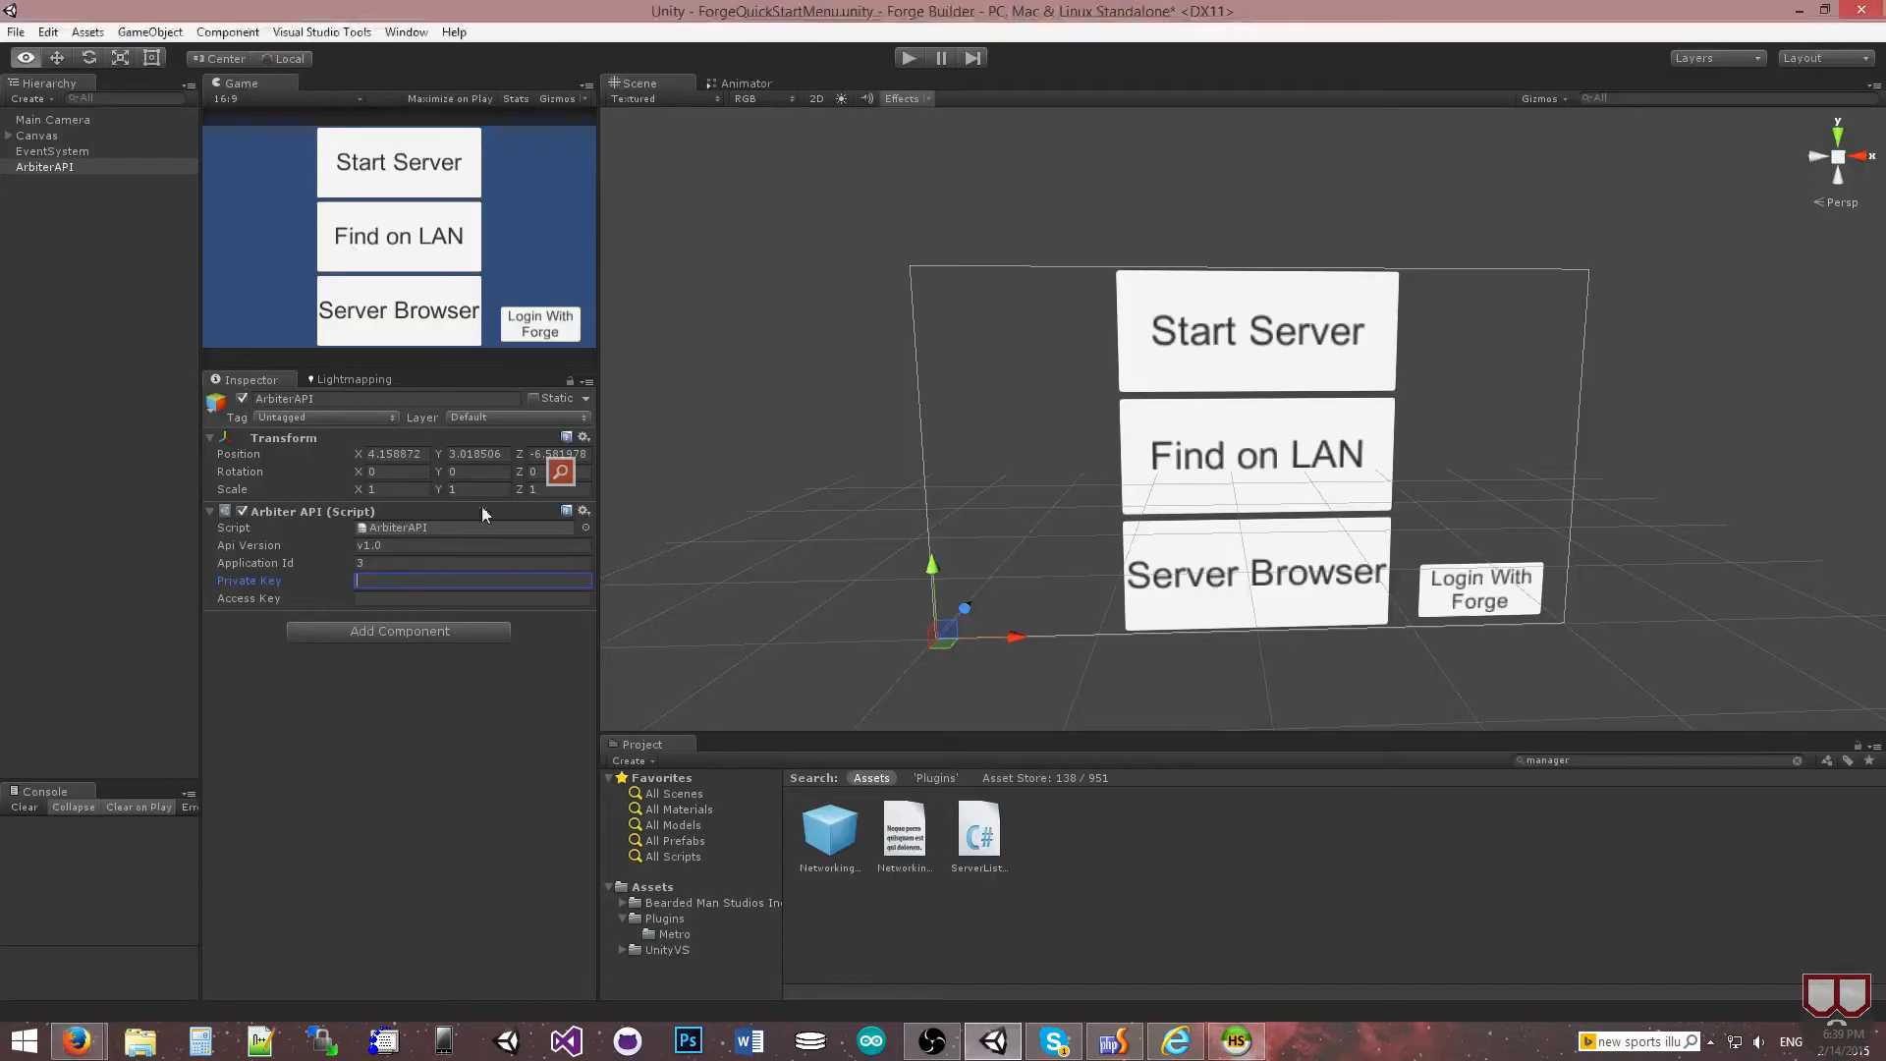
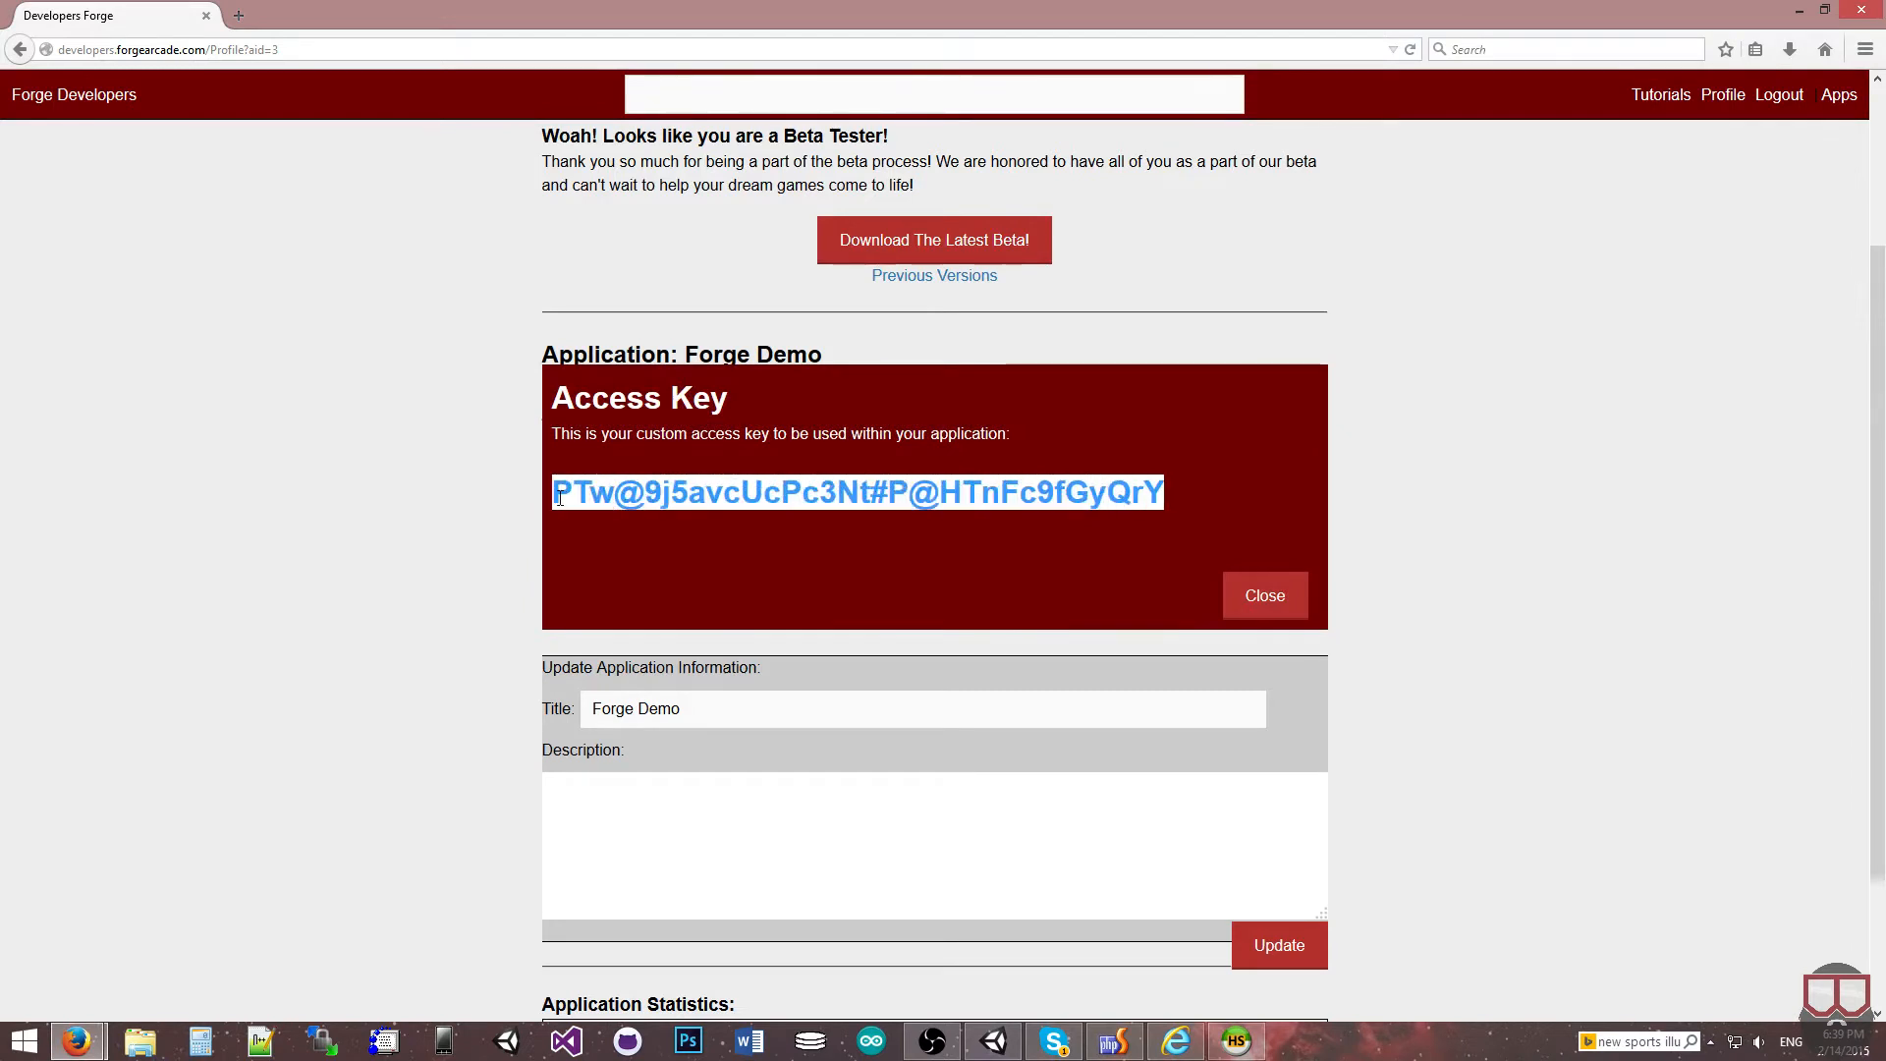
{"action": "left_click", "coordinate": [509, 1041]}
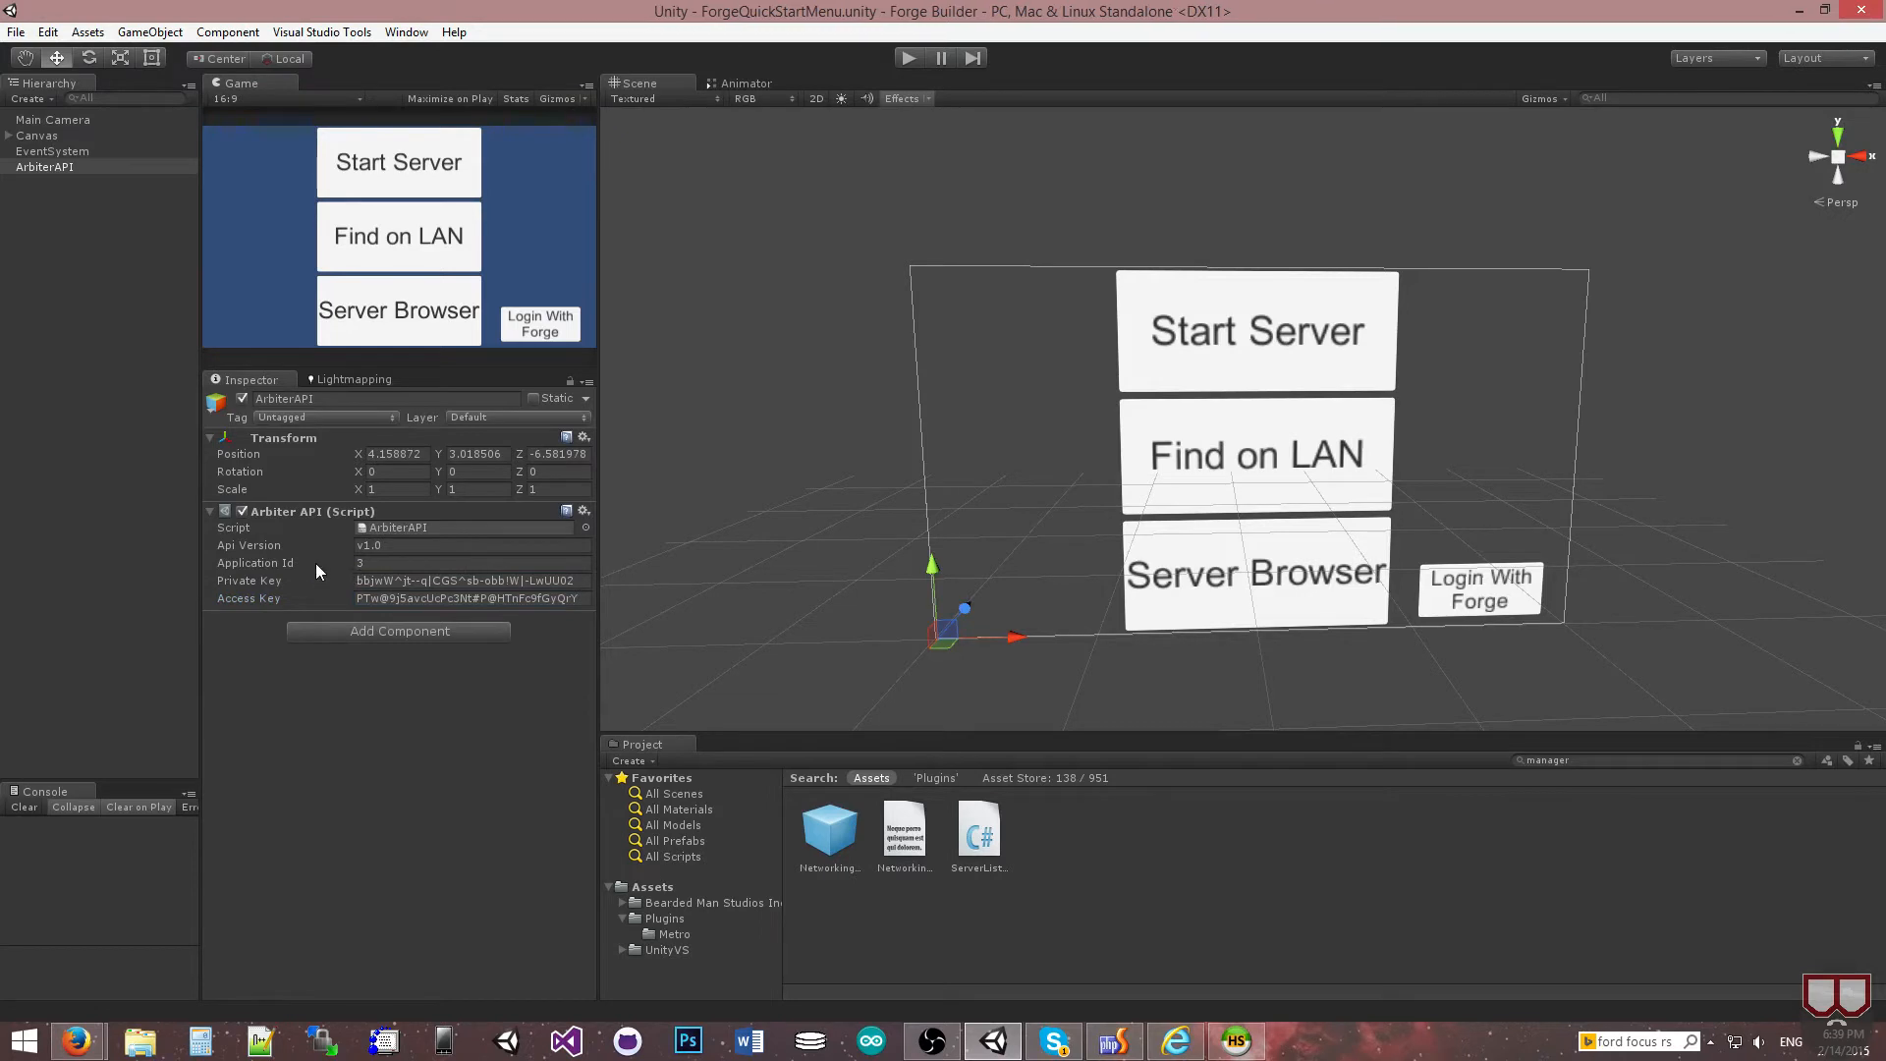
{"action": "mouse_move", "coordinate": [304, 558]}
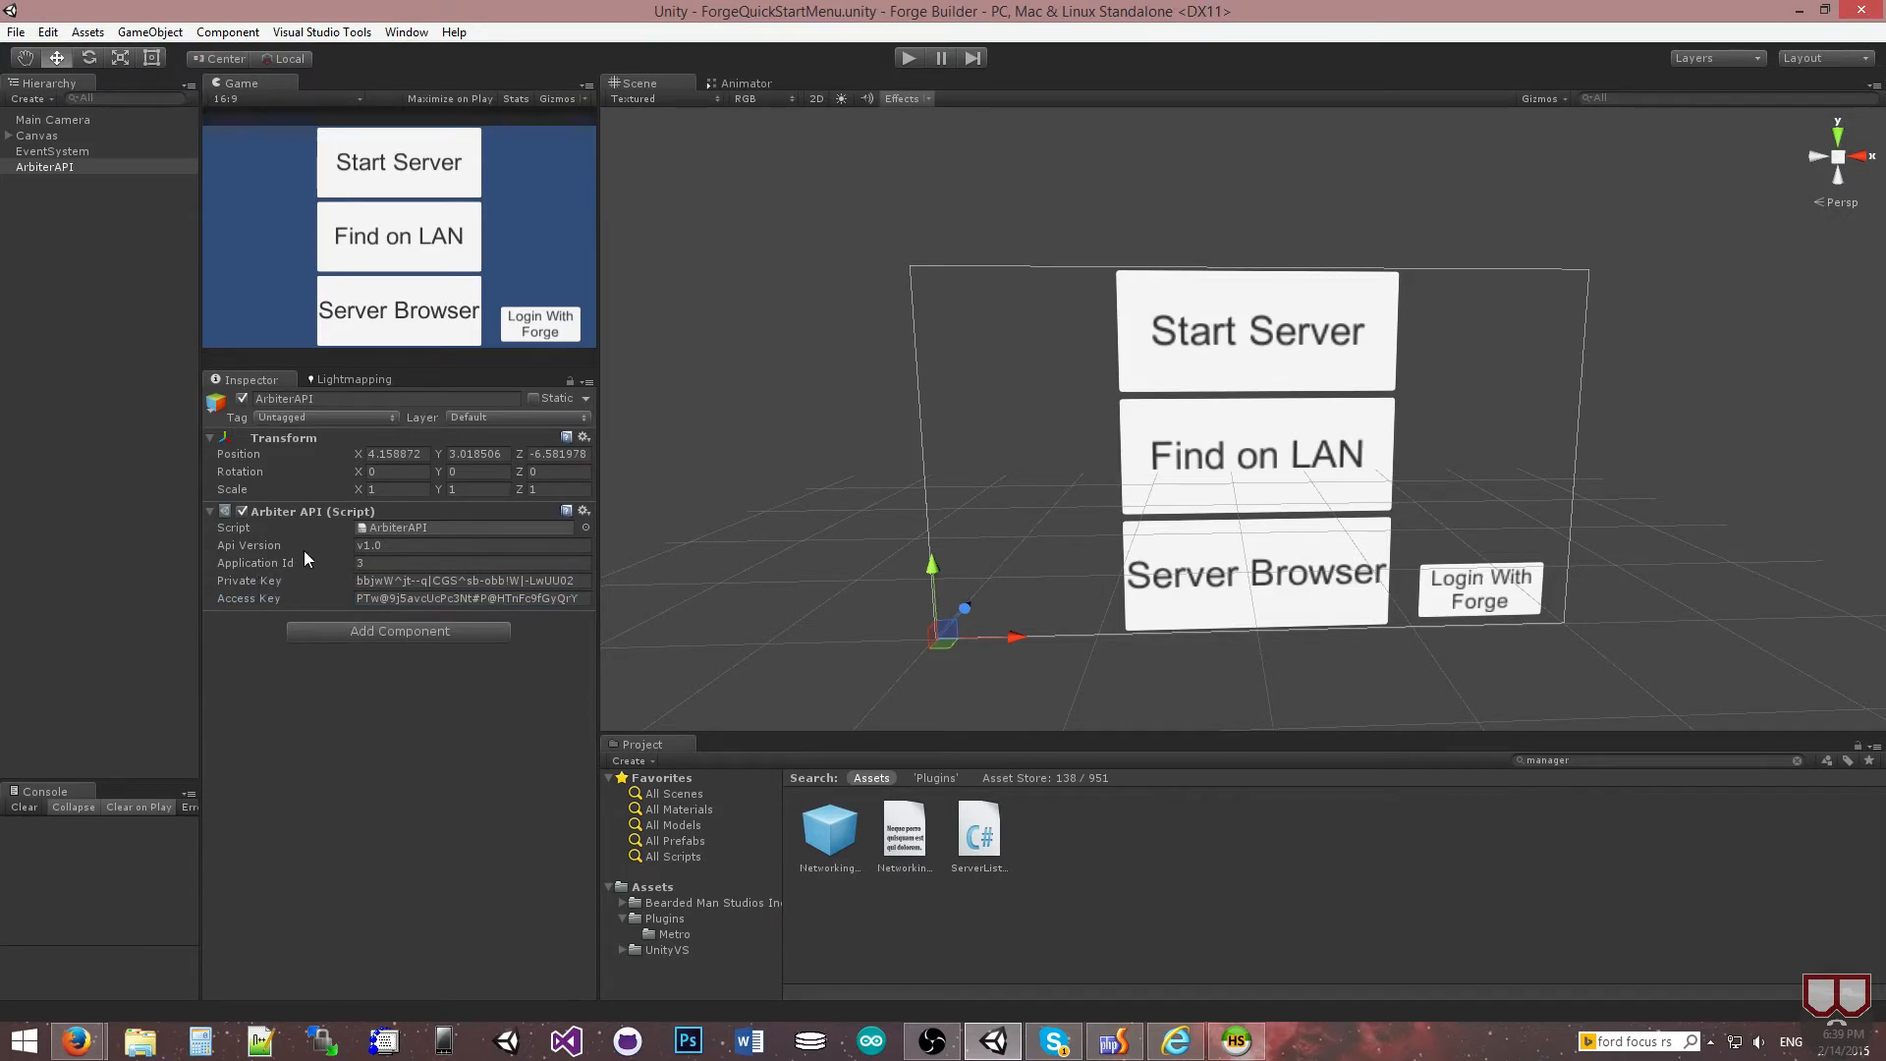
{"action": "mouse_move", "coordinate": [310, 579]}
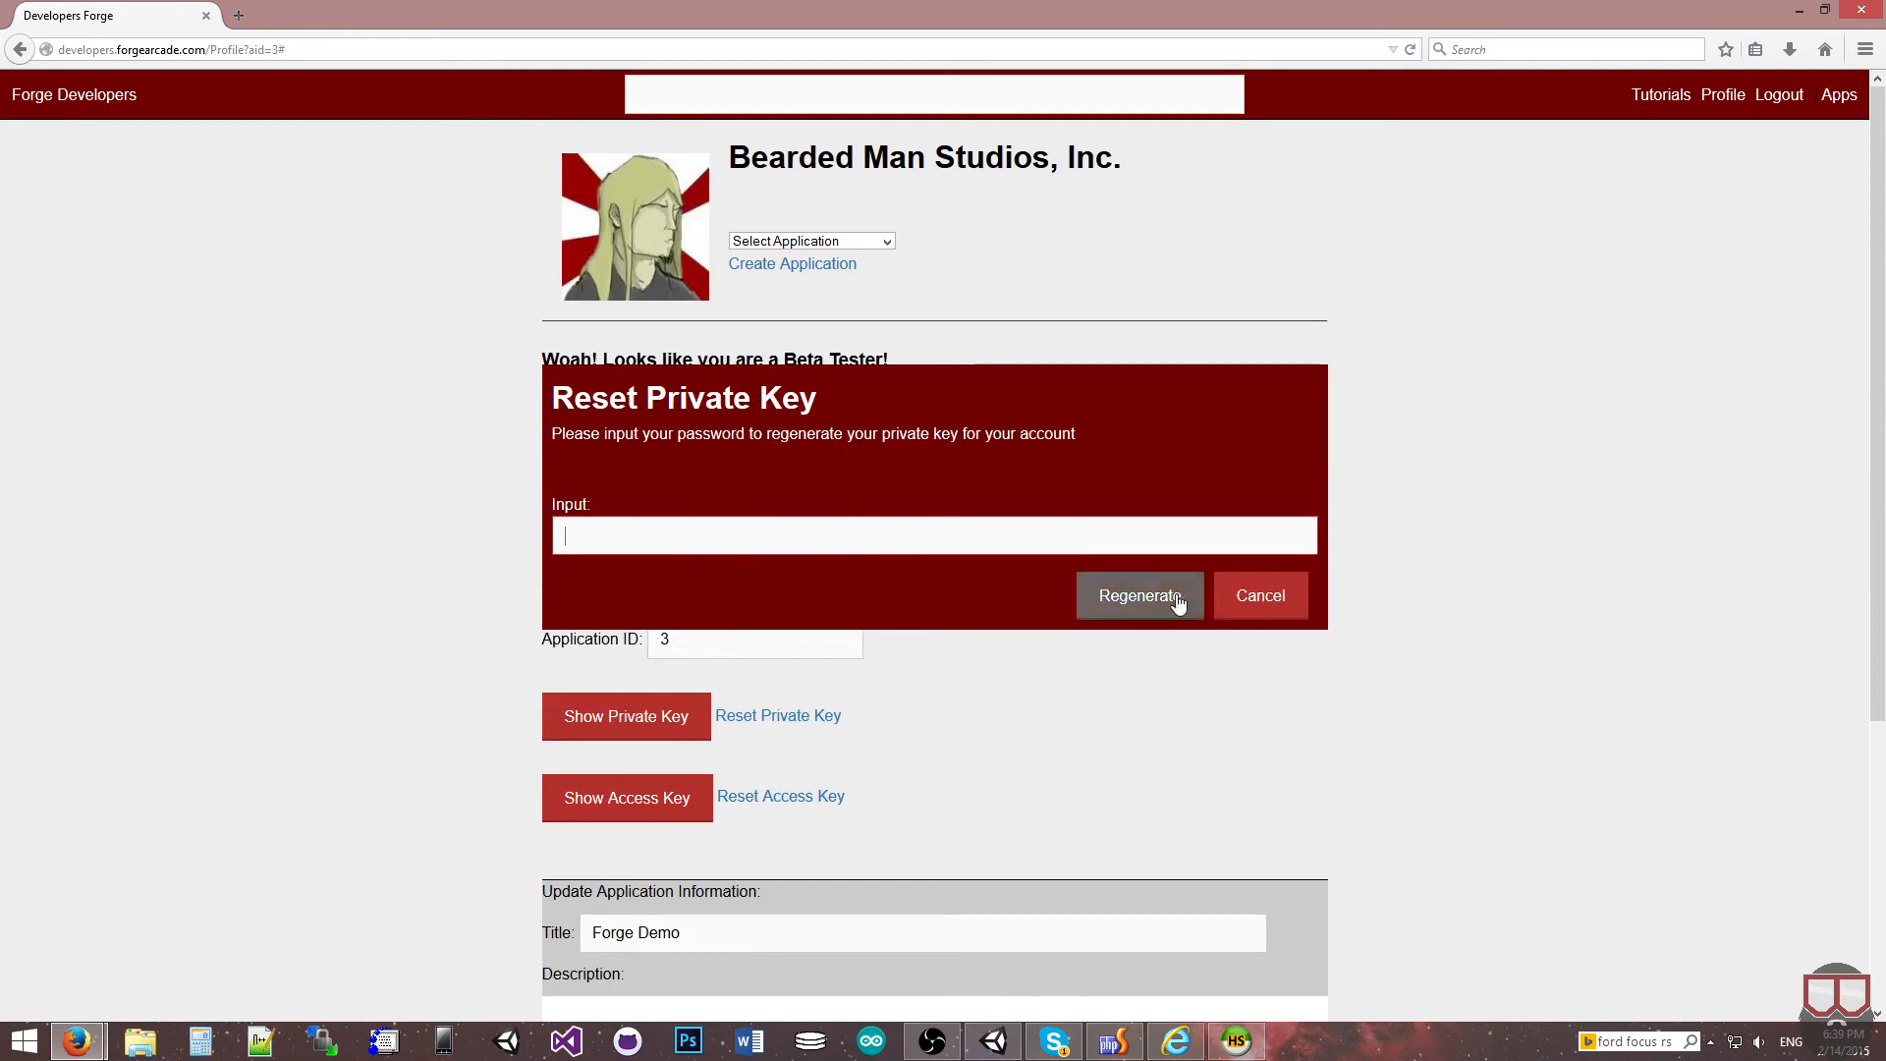
{"action": "left_click", "coordinate": [1262, 596]}
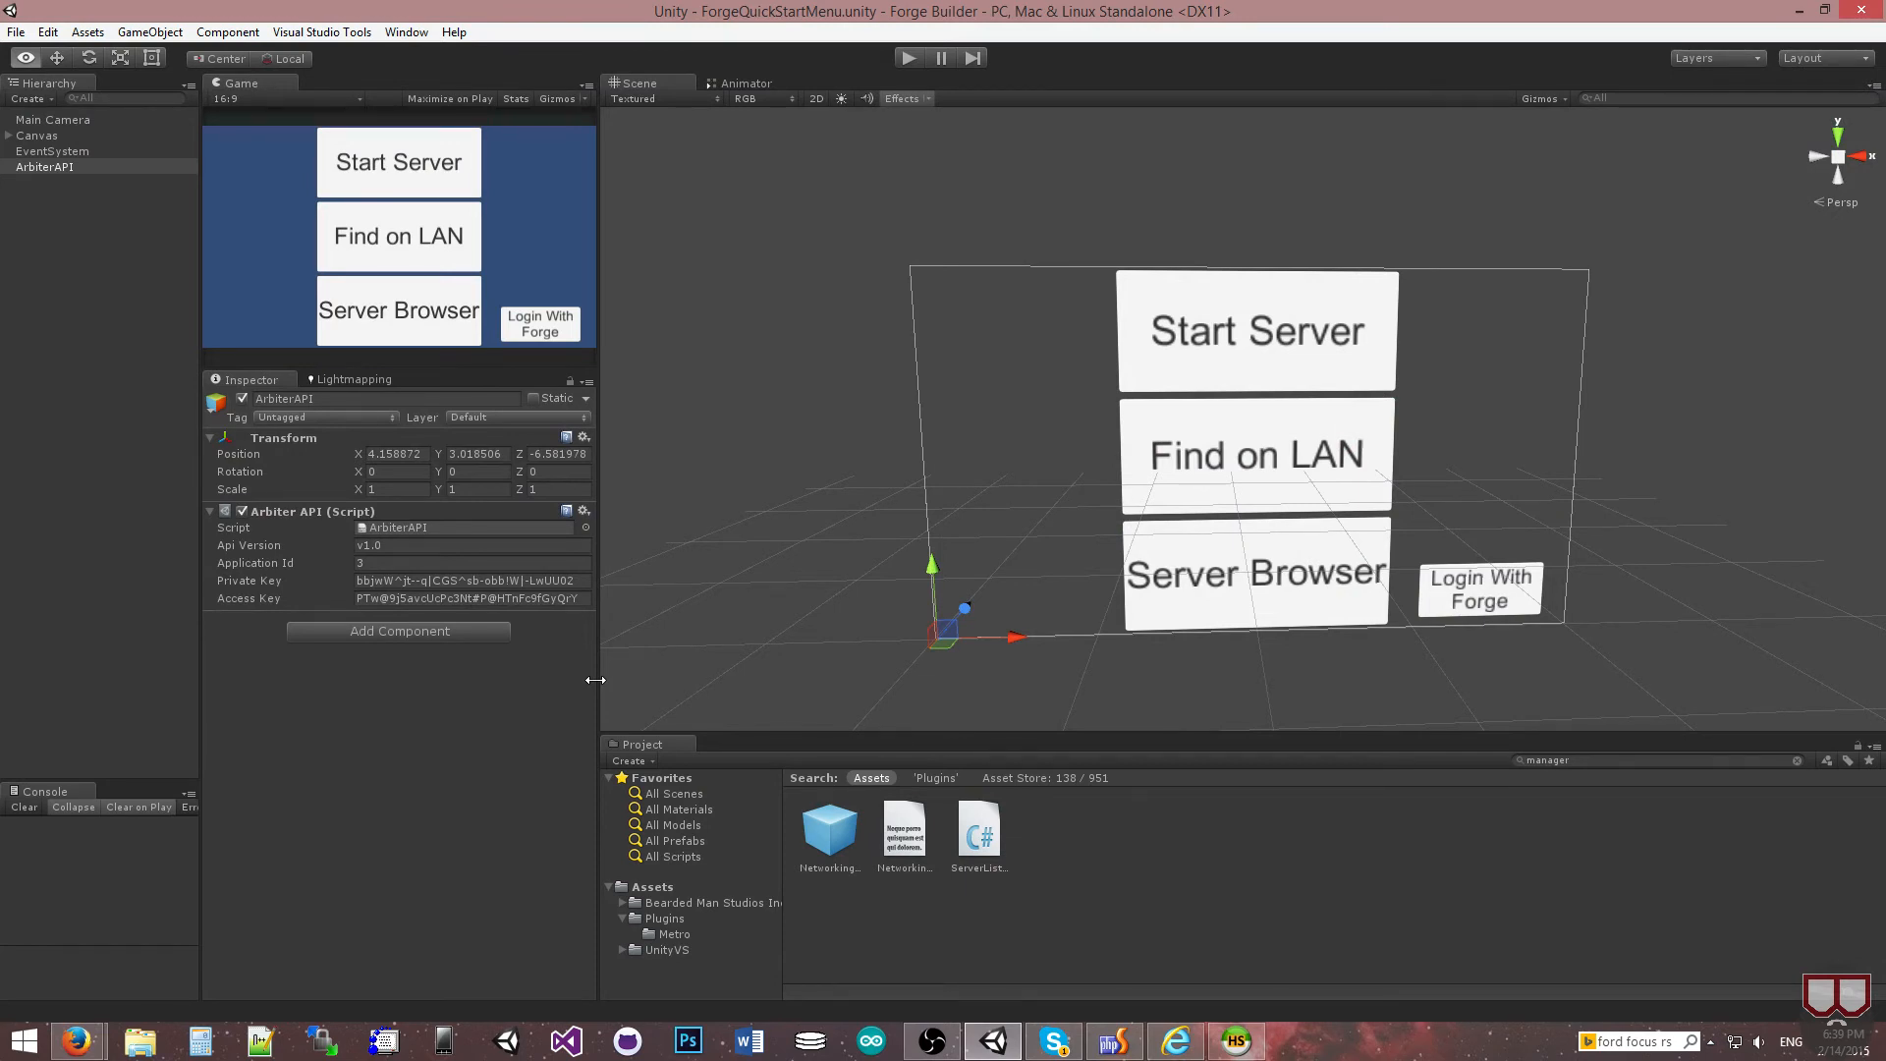
{"action": "left_click", "coordinate": [41, 167]}
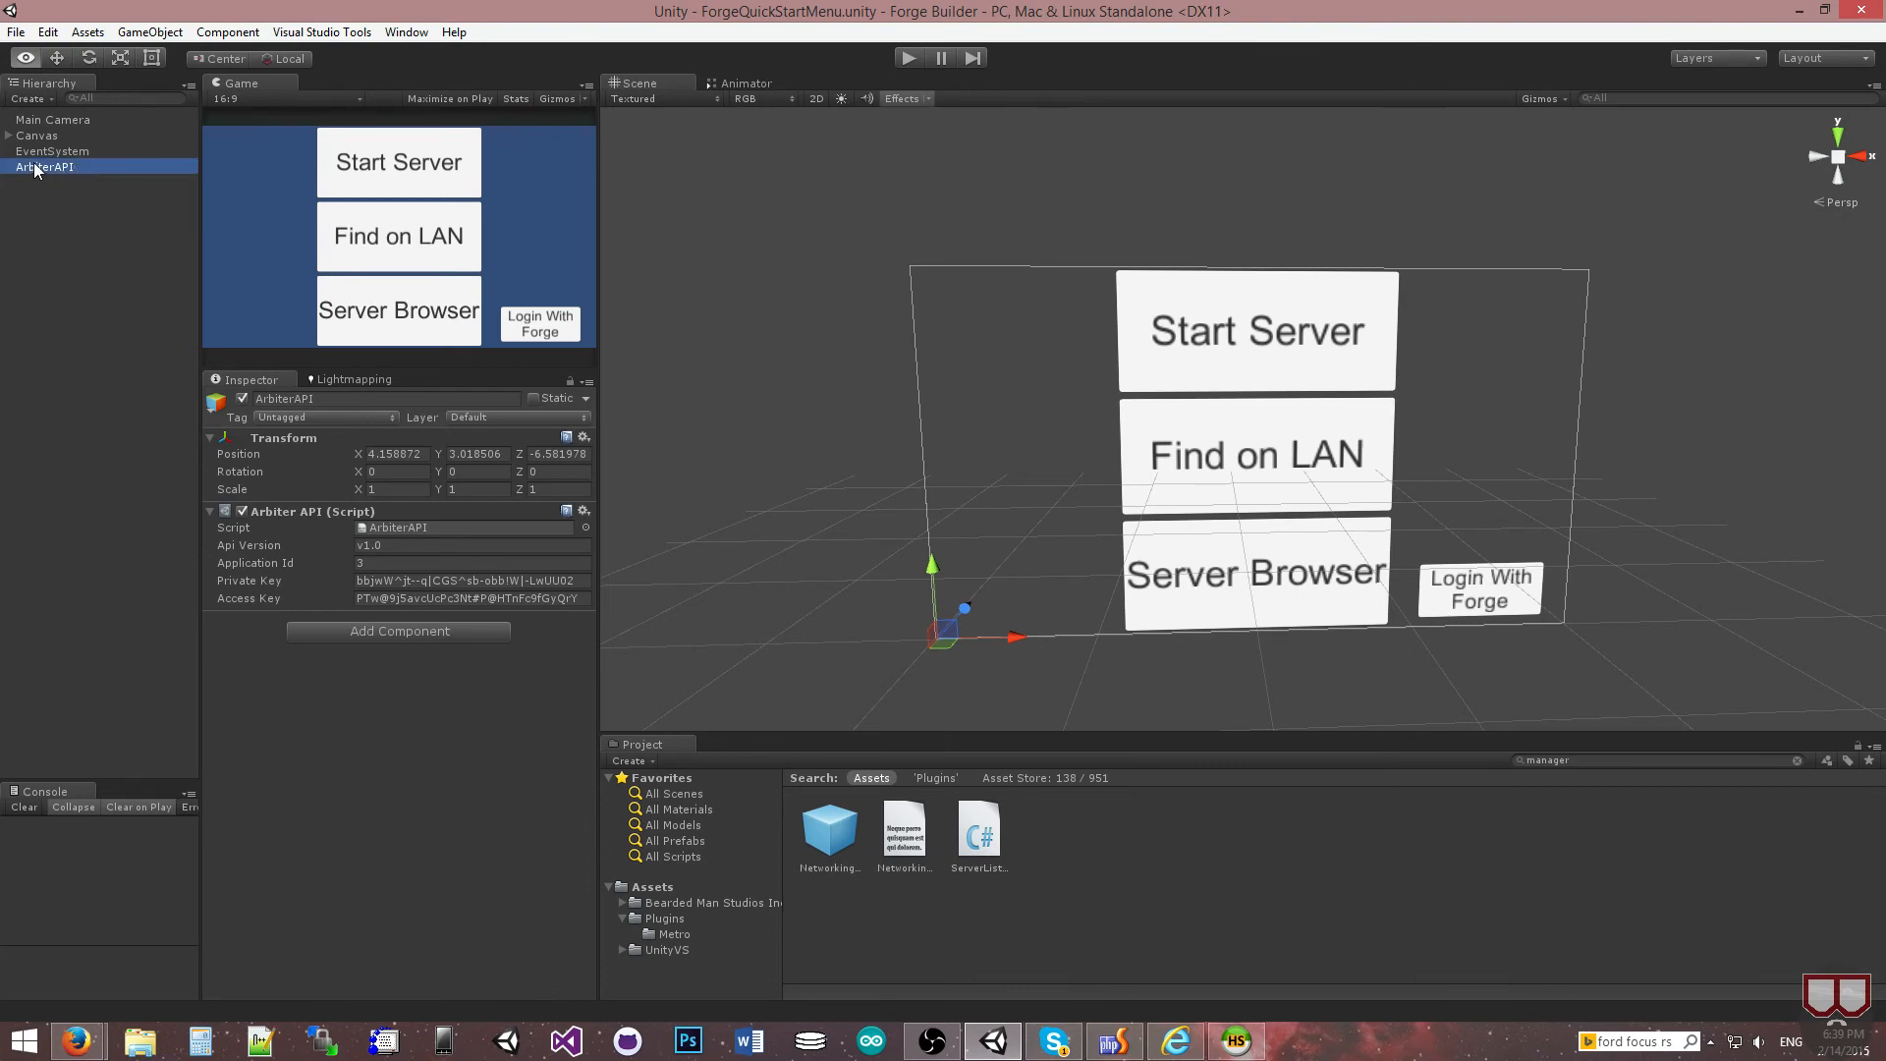
{"action": "mouse_move", "coordinate": [470, 668]}
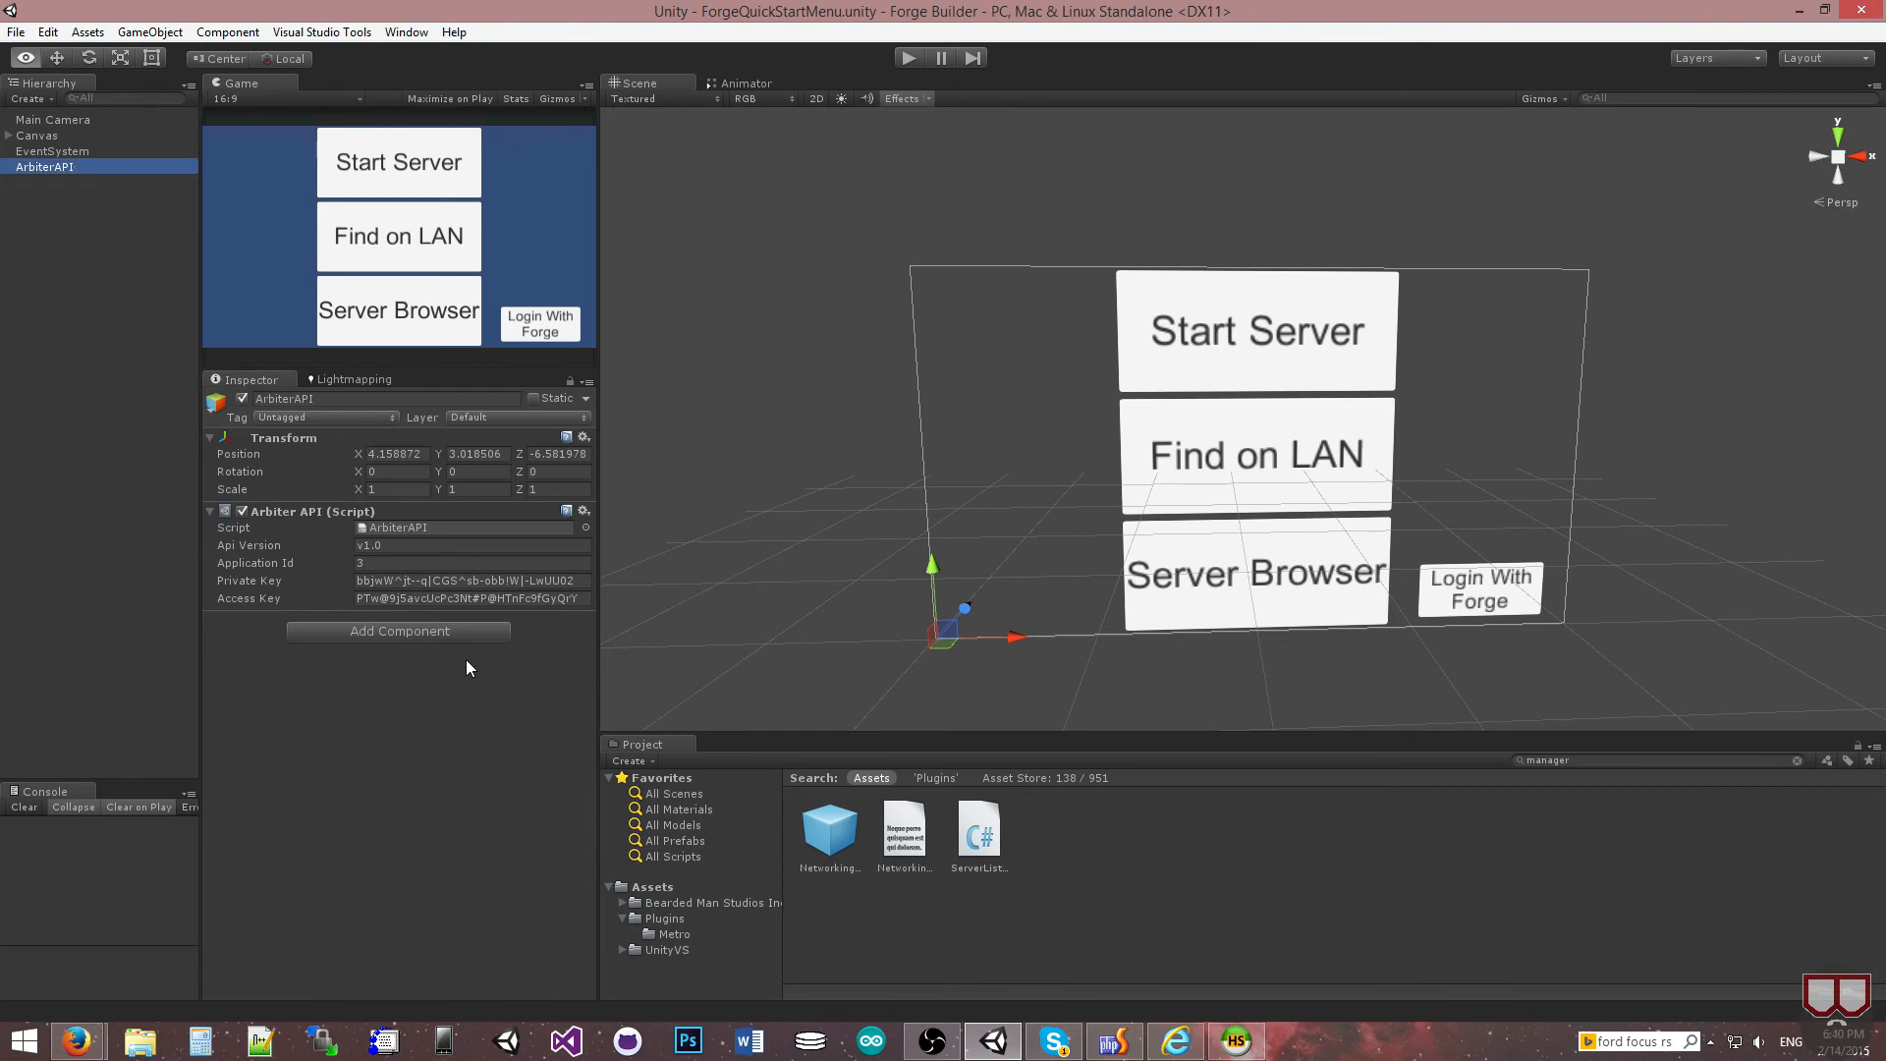